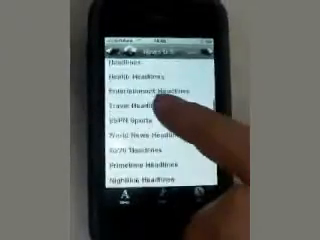
# Select a news category so its list of article headlines is displayed
pyautogui.click(150, 104)
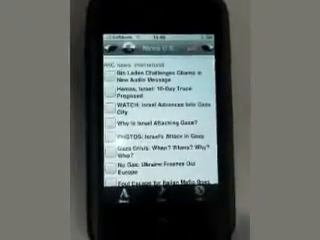